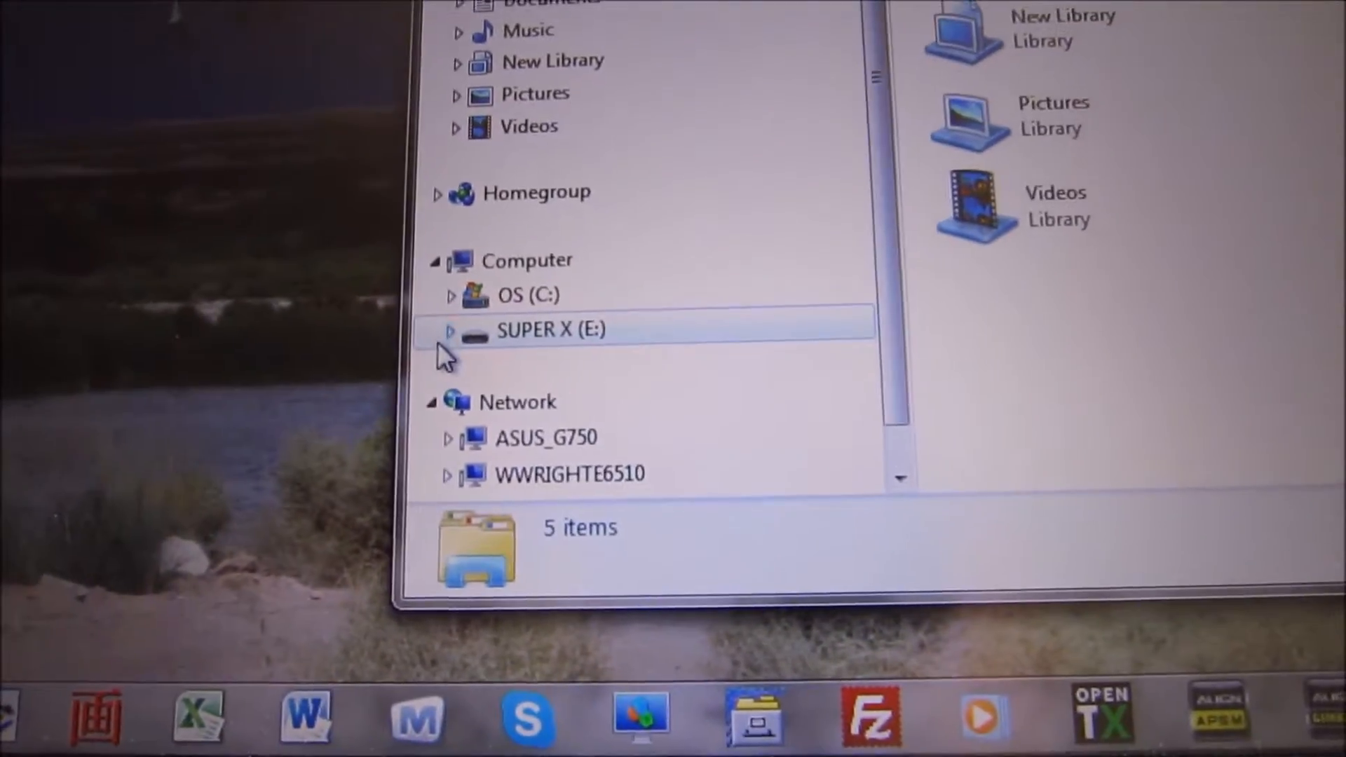
Step: Launch the SuperX utility from the SUPER X (E:) drive's contents
left_click(449, 331)
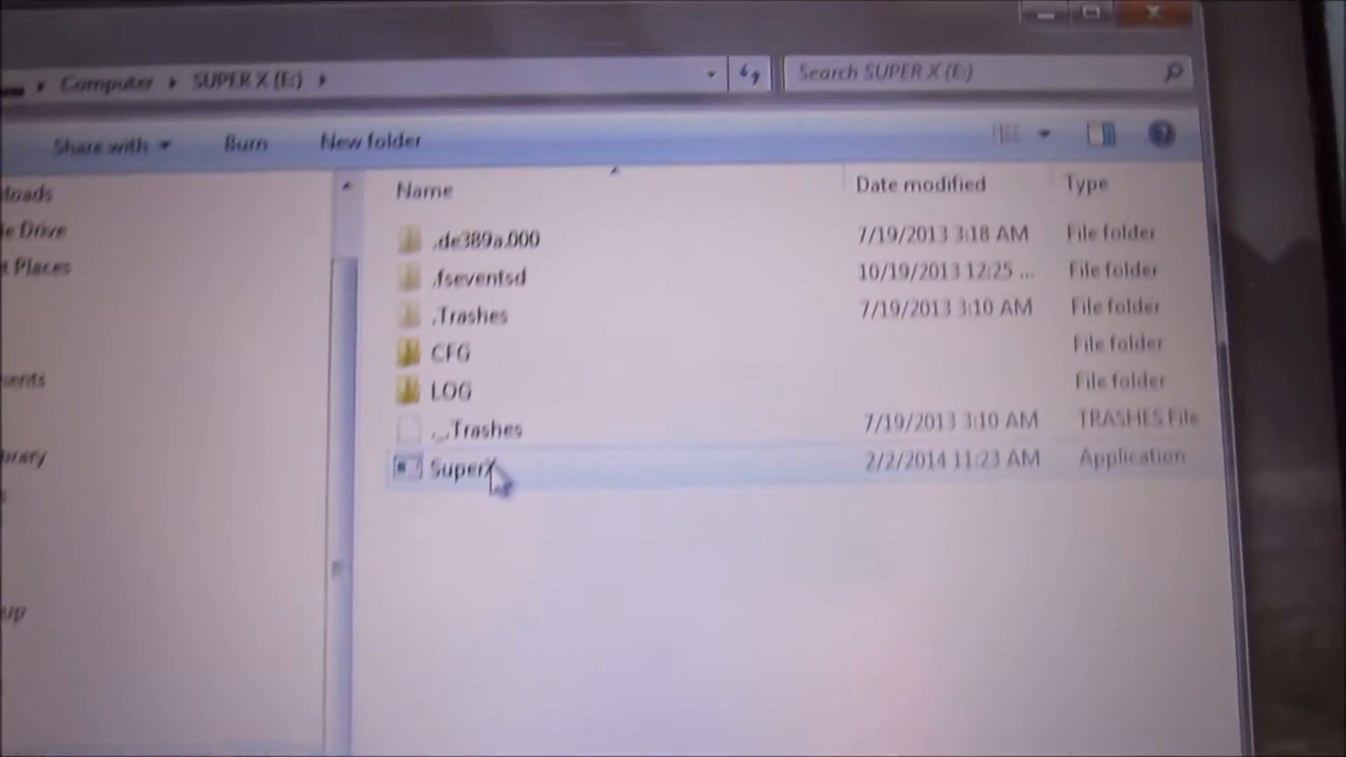
left_click(446, 469)
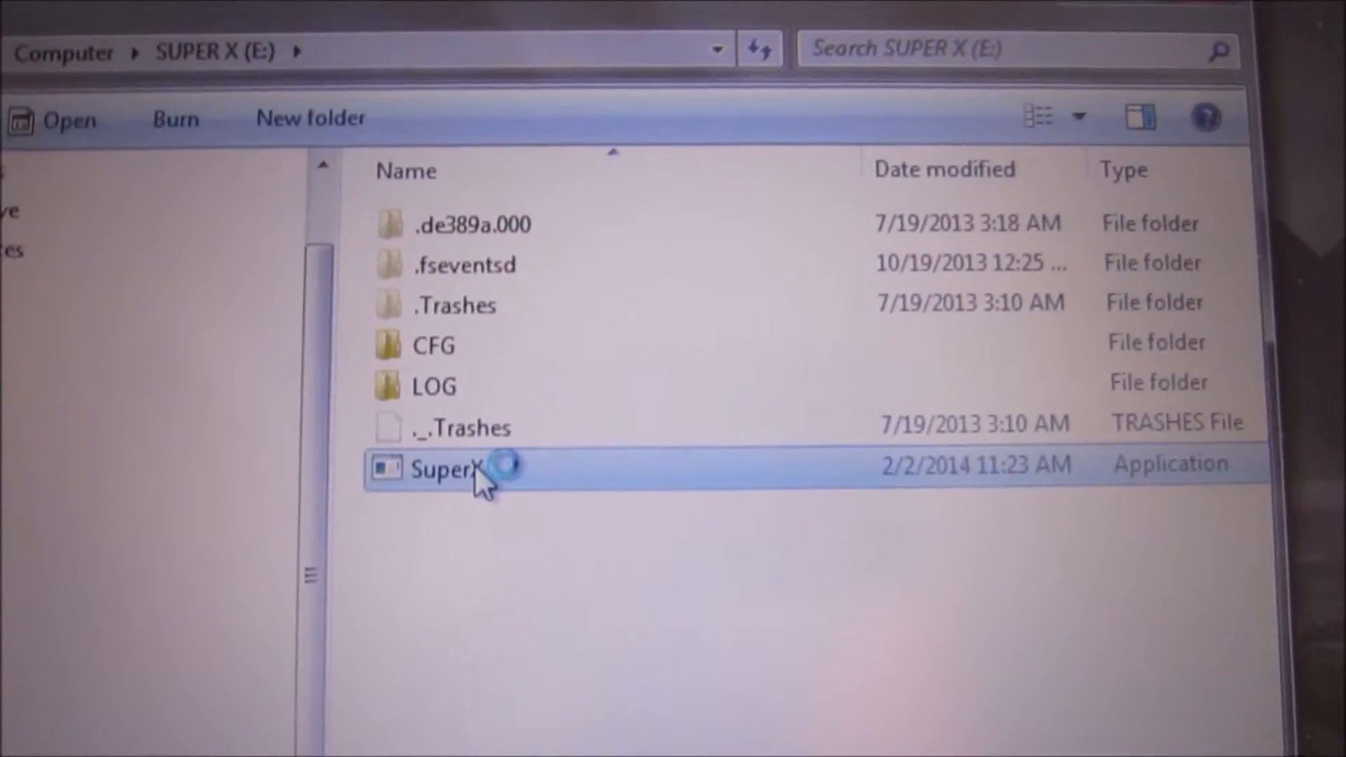
double_click(442, 469)
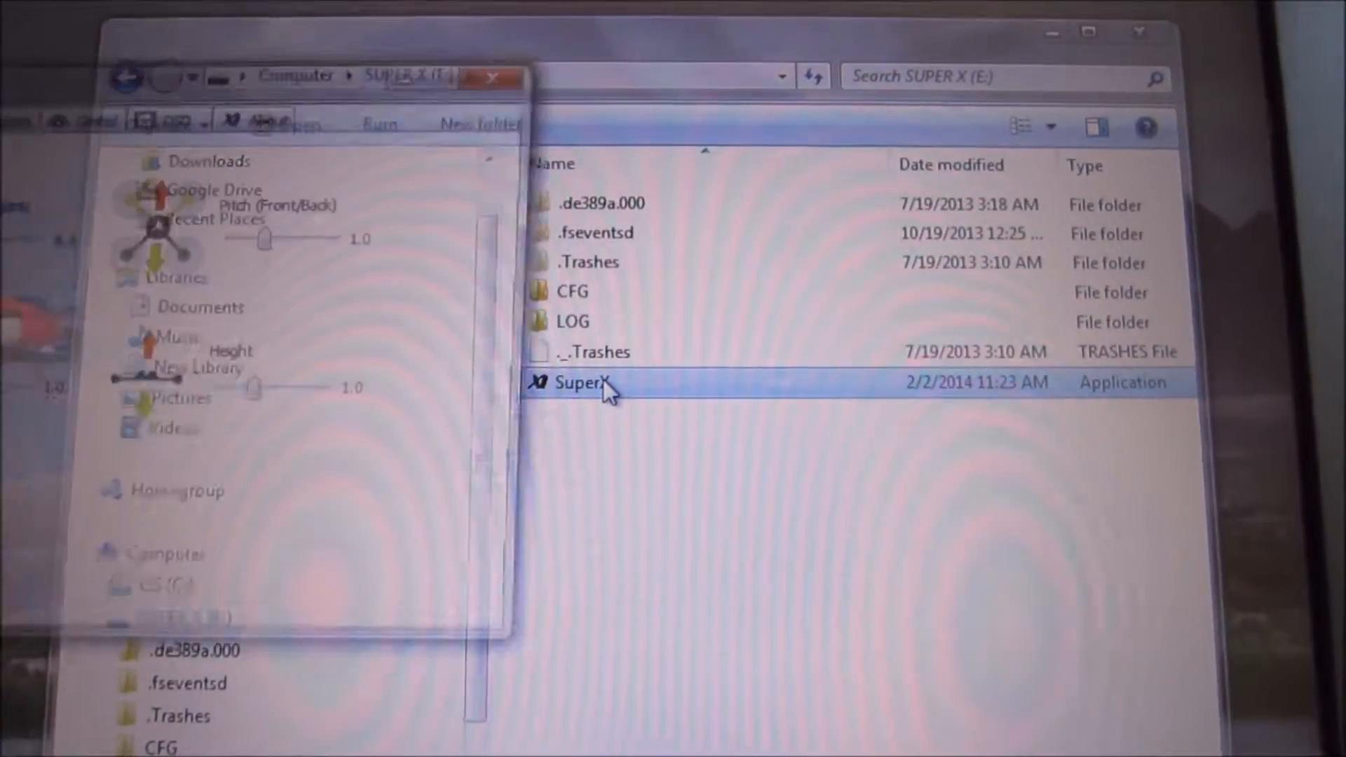
Step: Browse the OSD and Safe failsafe pages, ending on Flight gains for roll, pitch, yaw and height
double_click(583, 381)
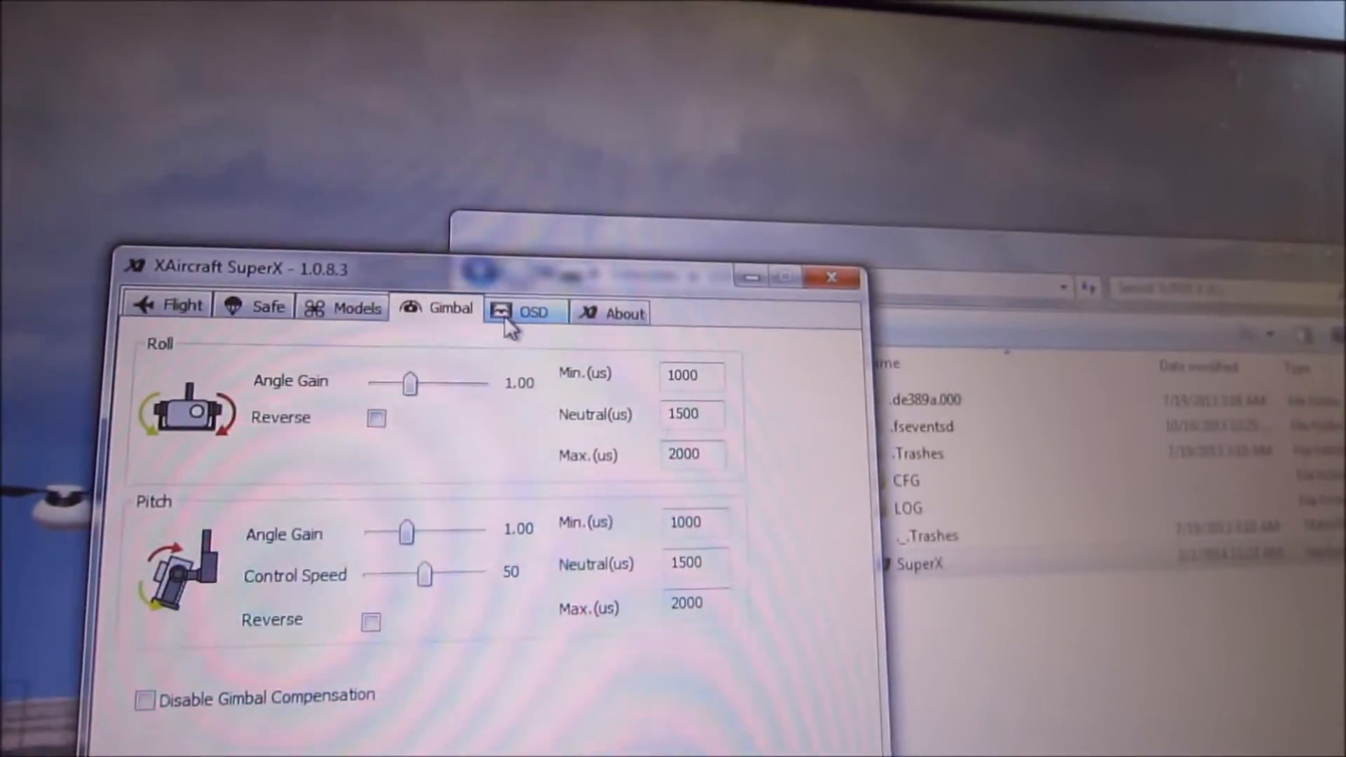
left_click(524, 312)
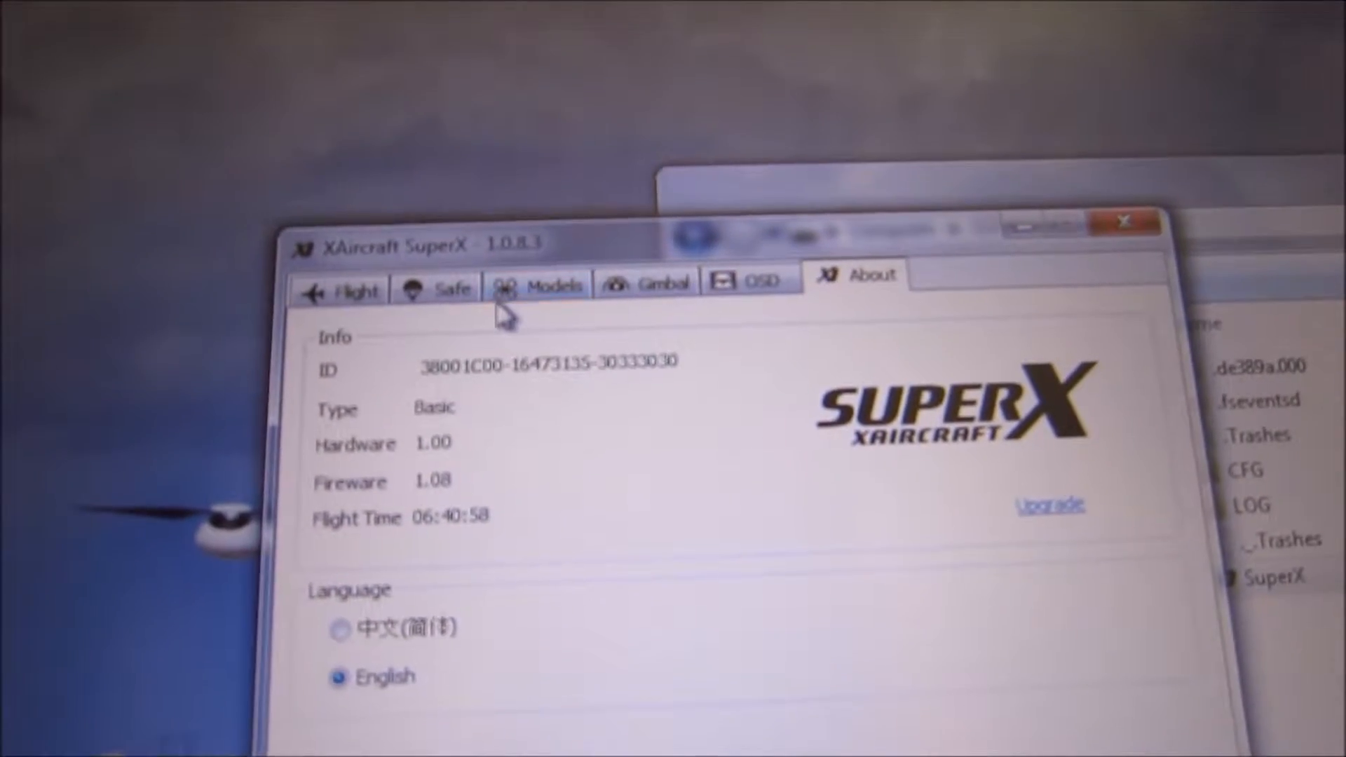
left_click(442, 284)
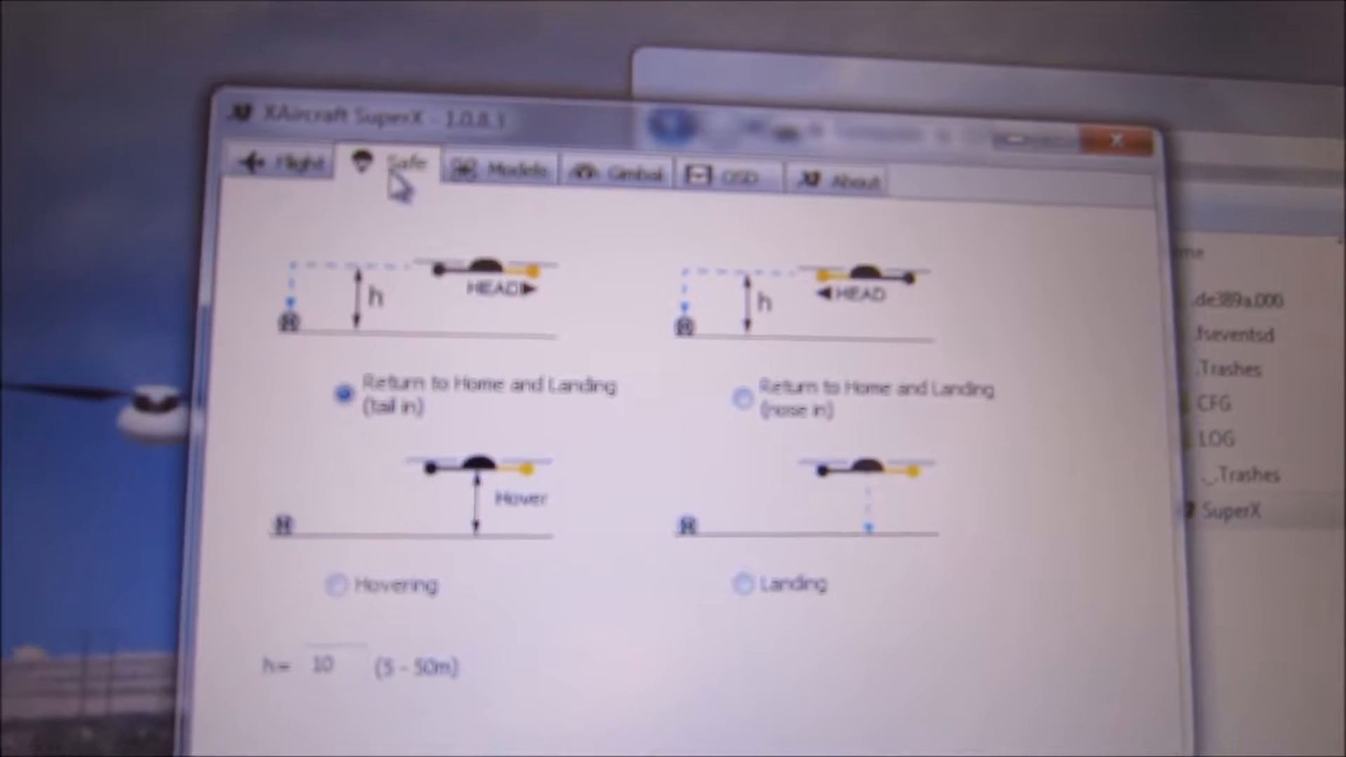
left_click(296, 137)
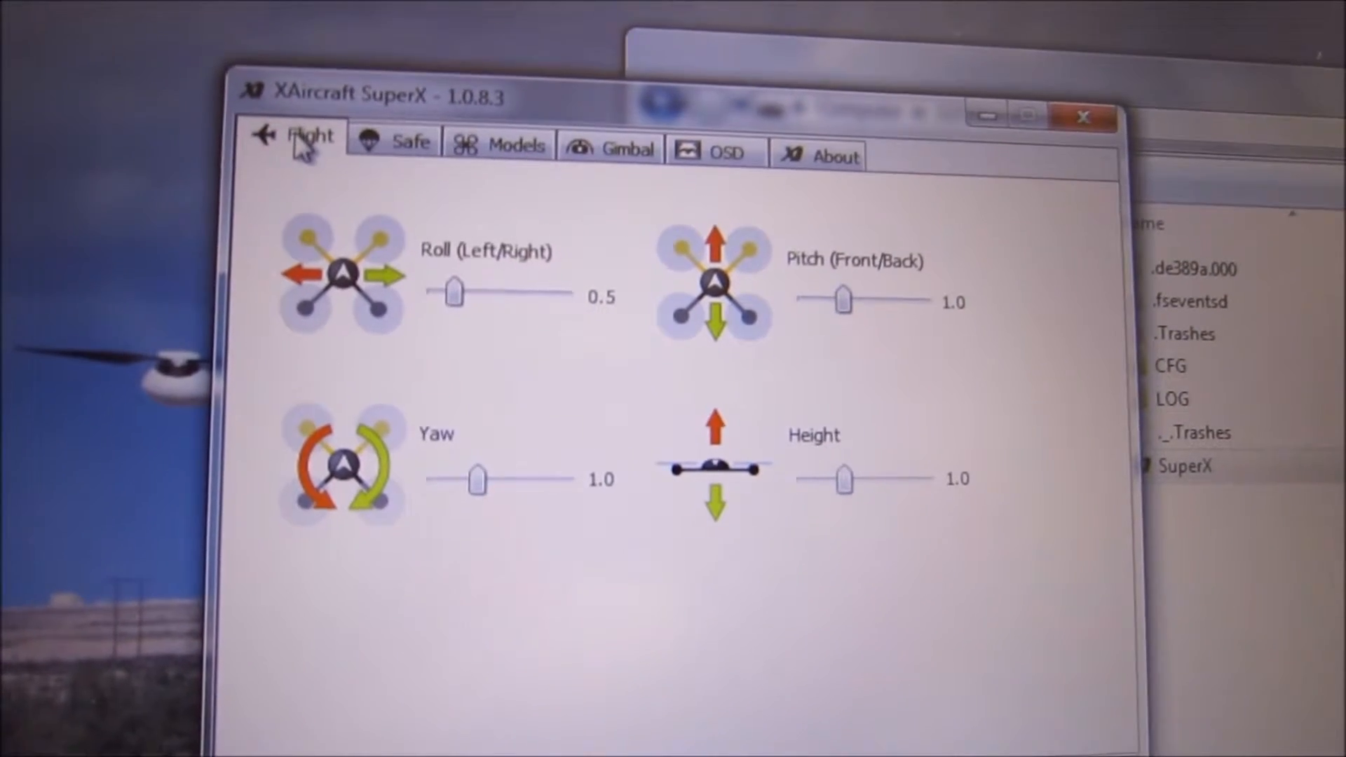